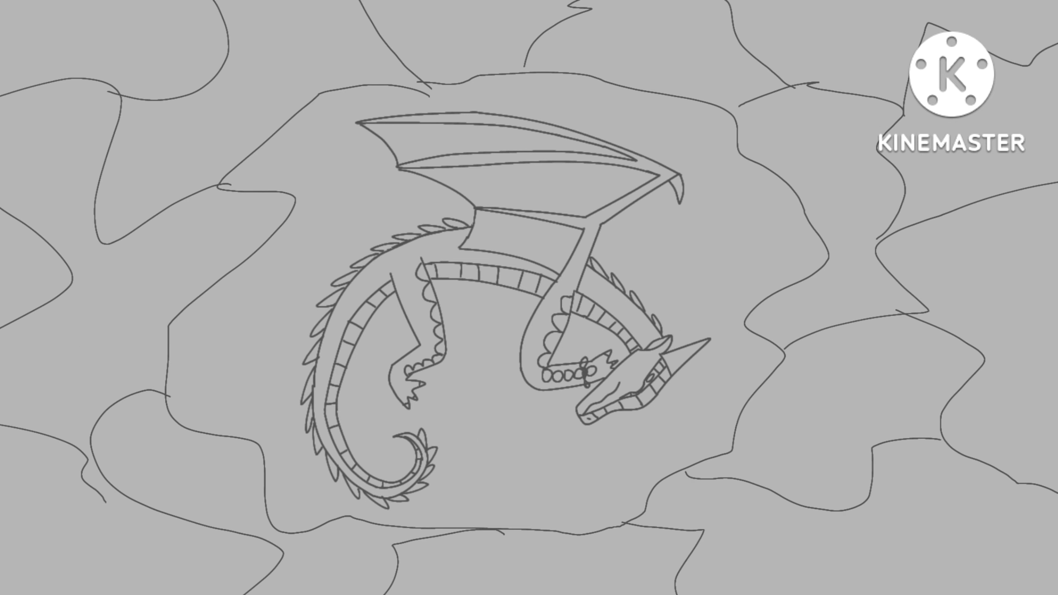
{"action": "left_click", "coordinate": [634, 384]}
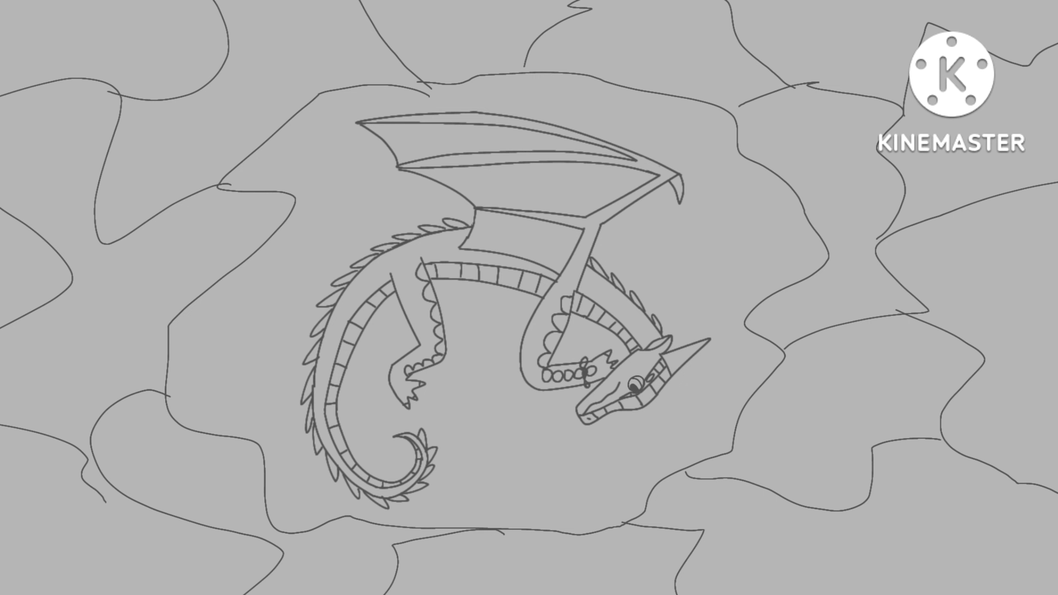